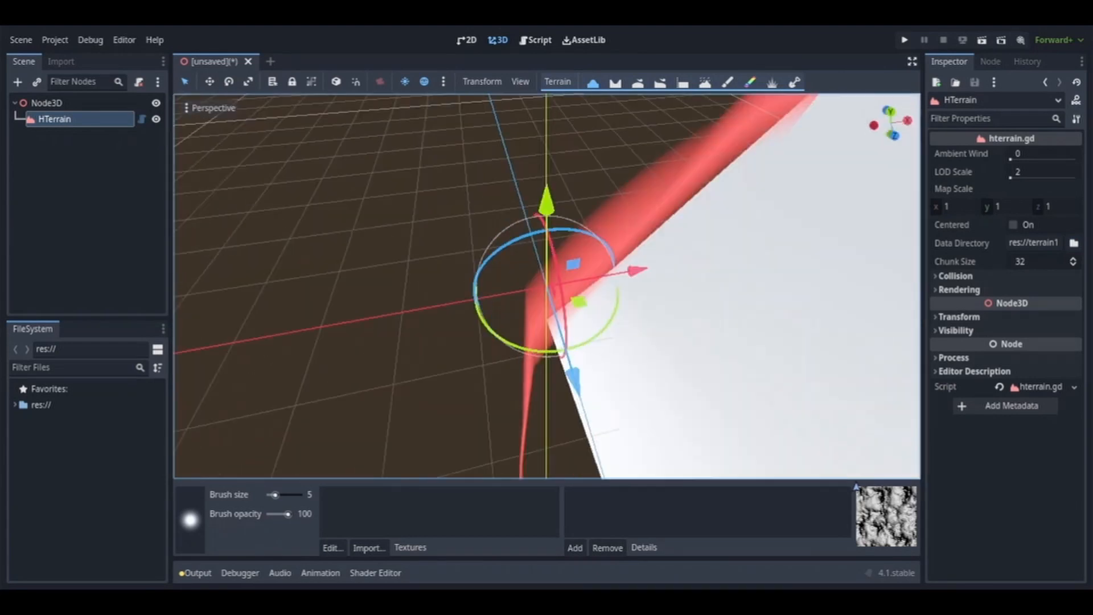
# Step: Enable the Heightmap Terrain plugin in Project Settings > Plugins
pyautogui.click(1013, 224)
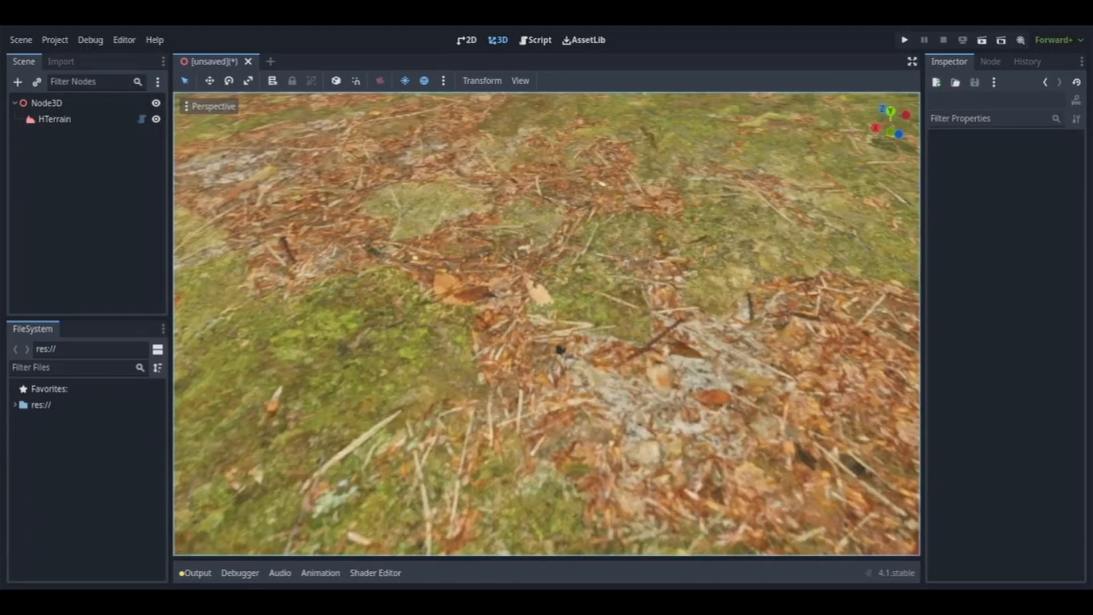
pyautogui.click(54, 119)
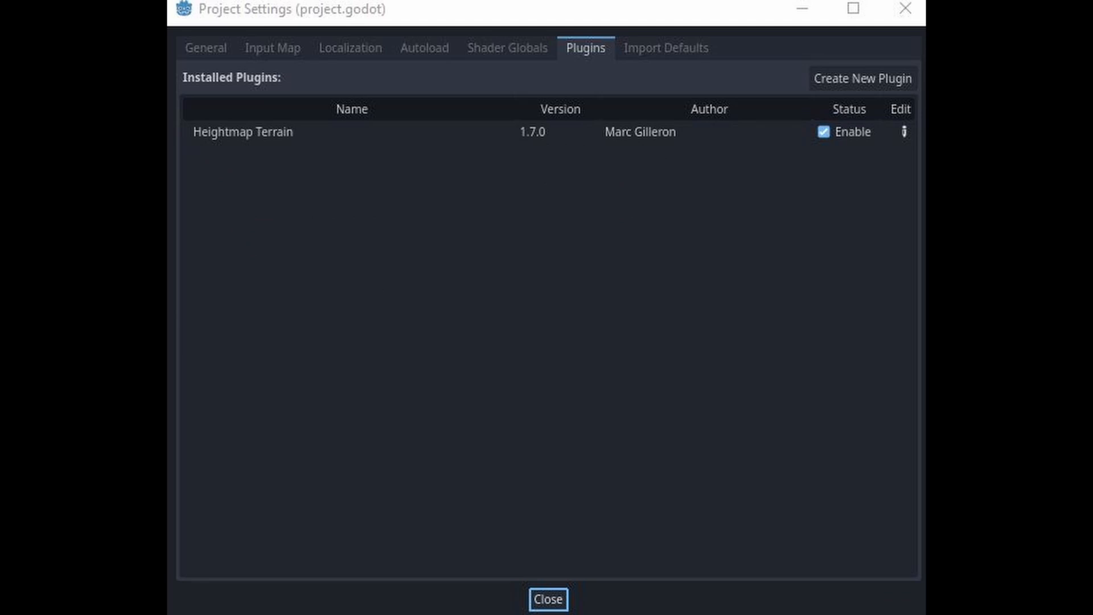
# Step: Leave Project Settings to add an HTerrain node with data directory res://terrain1
pyautogui.click(547, 599)
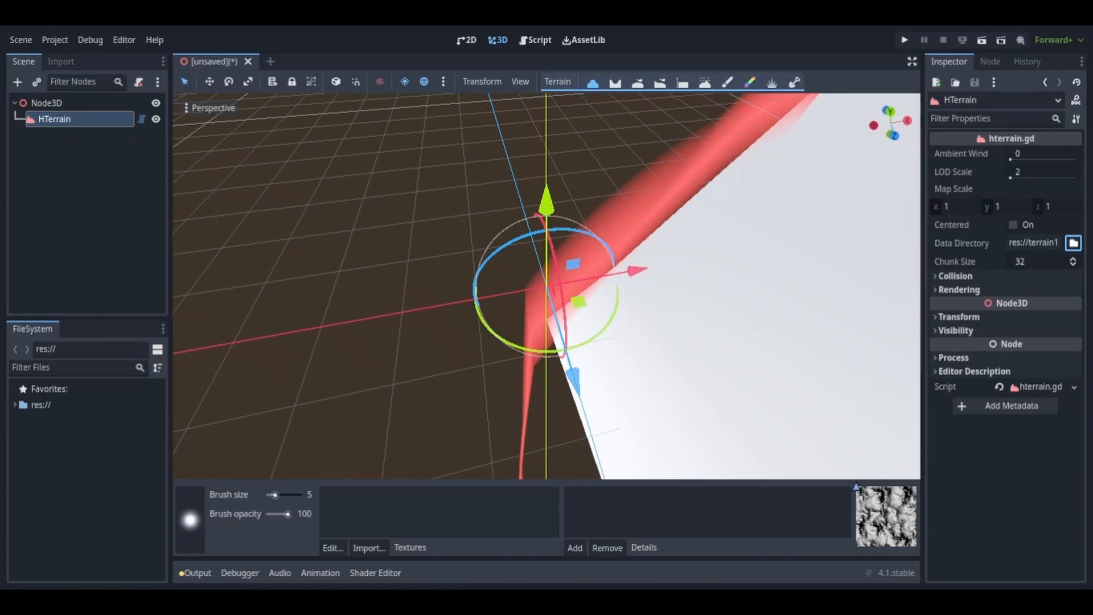
# Step: Set the data directory to res://terrain2, centered, and import the forest-floor texture
pyautogui.click(39, 405)
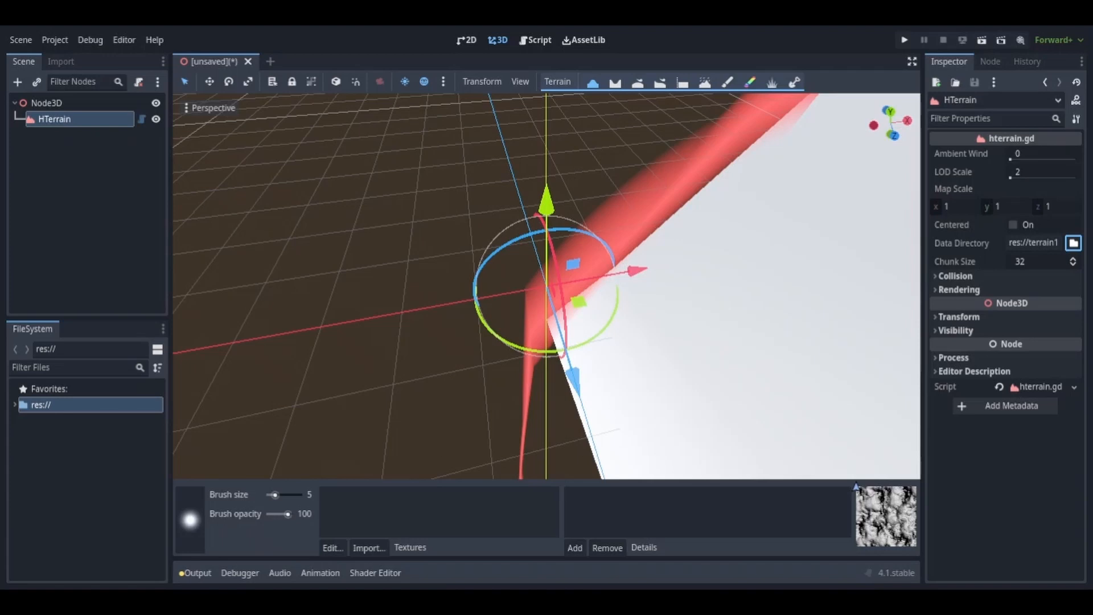
pyautogui.click(1013, 224)
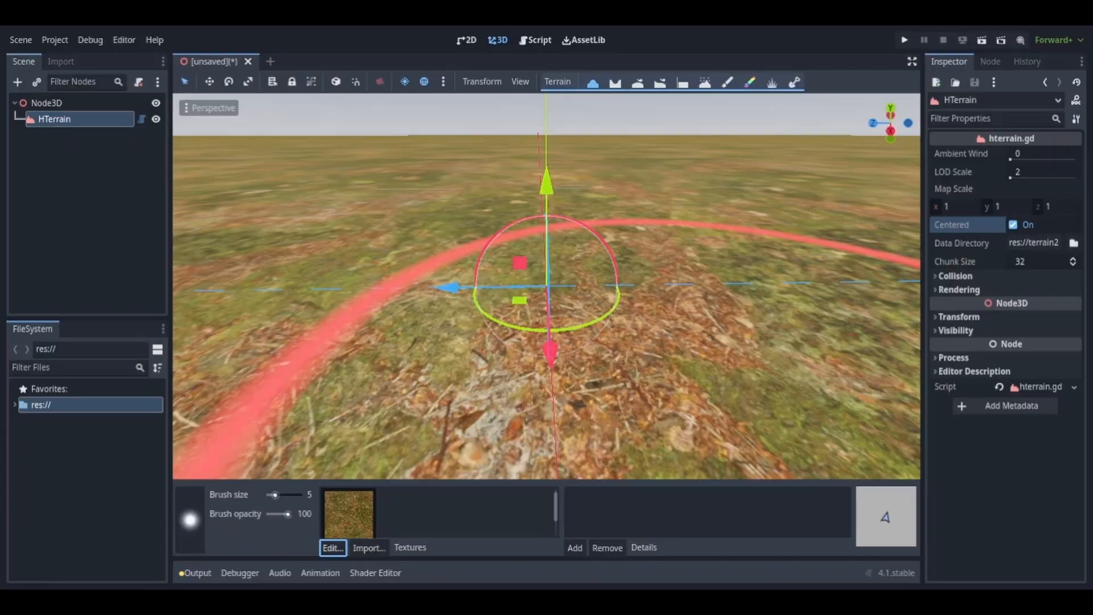
# Step: Load forest-floor albedo and normal maps for Texture 0 in the TextureSet Editor
pyautogui.click(332, 547)
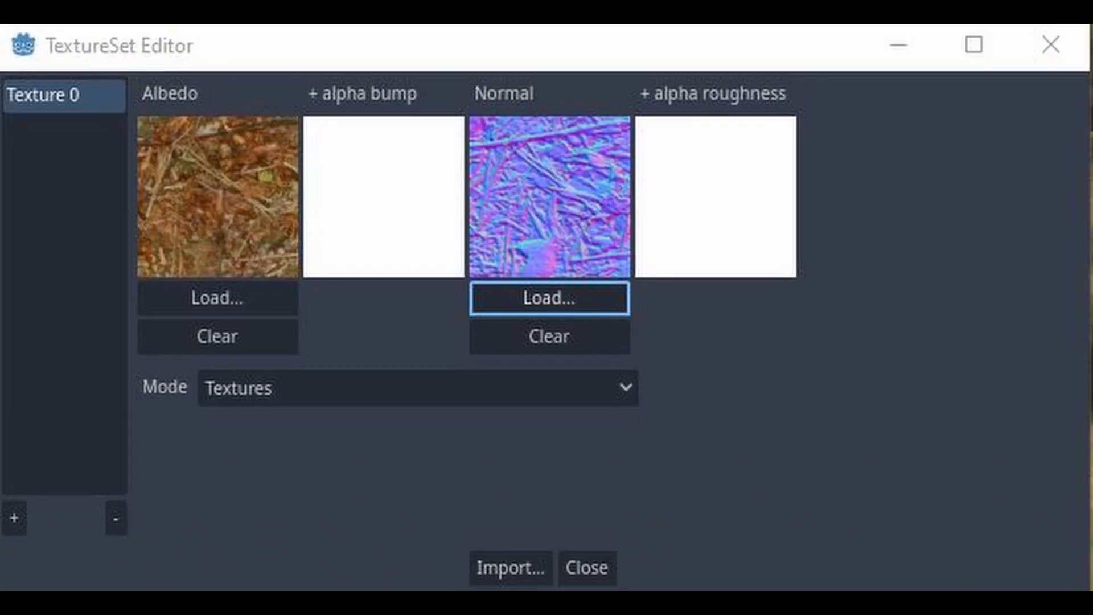
pyautogui.click(587, 567)
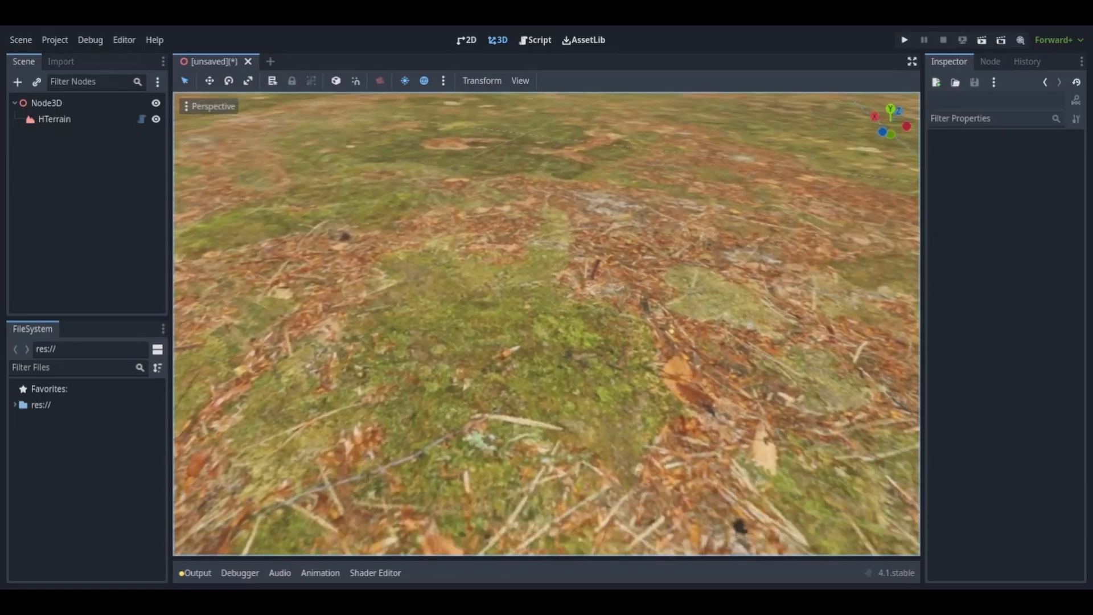
# Step: Generate a hilly heightmap with adjusted height range and noise, and apply it
pyautogui.click(52, 120)
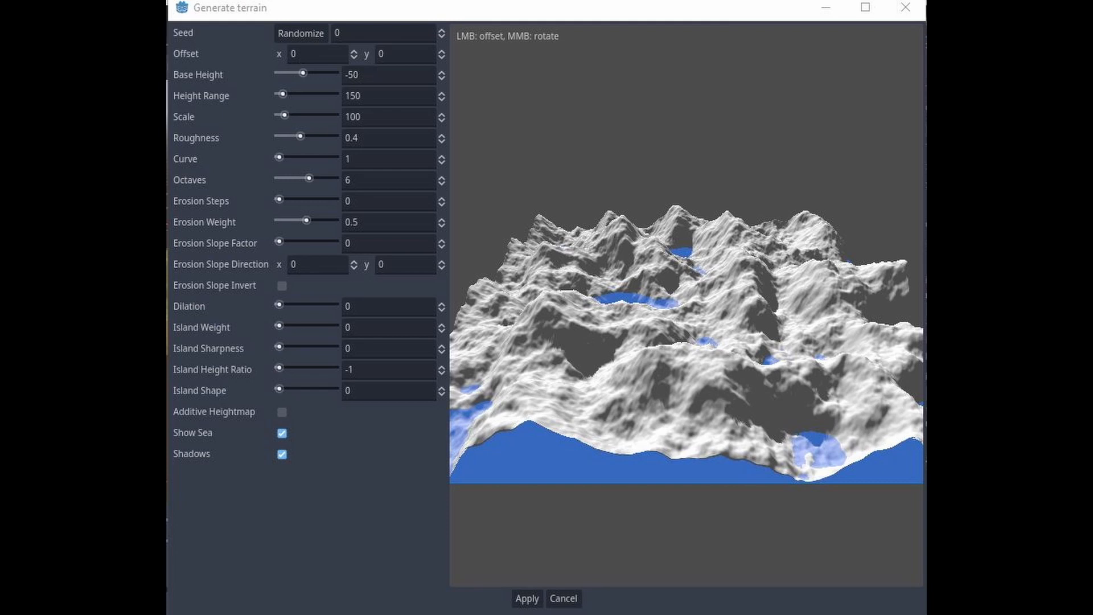
pyautogui.click(528, 599)
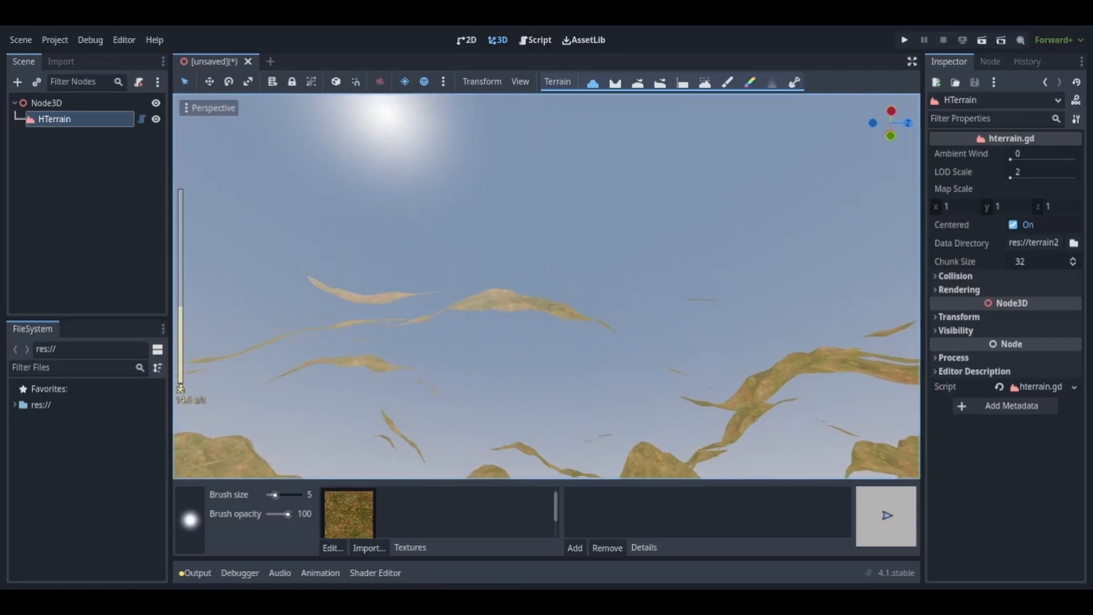